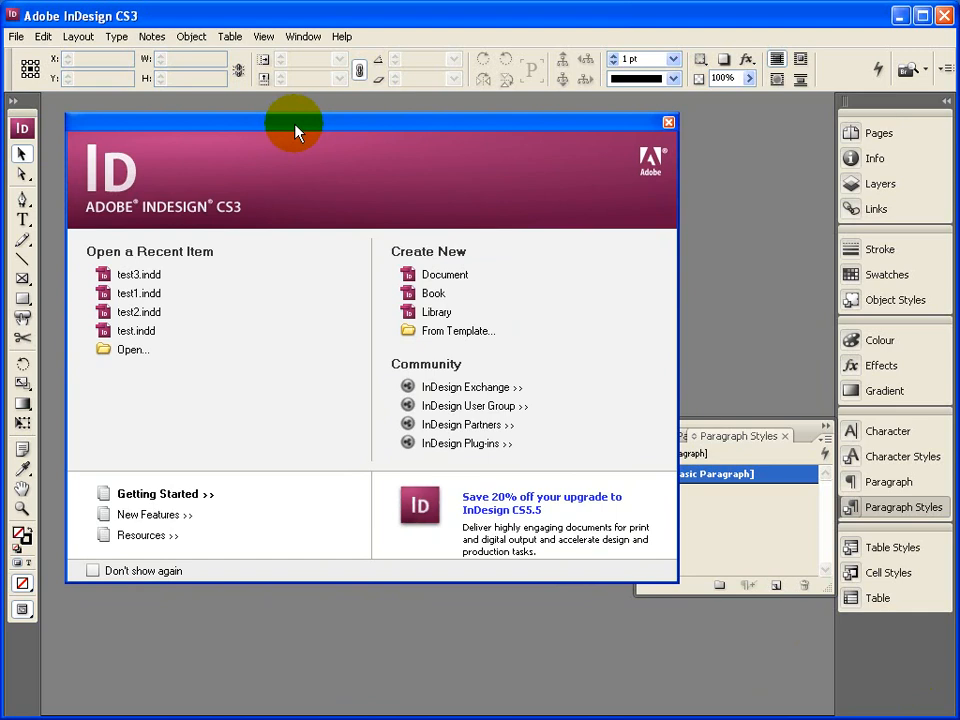
mouse_move(303, 120)
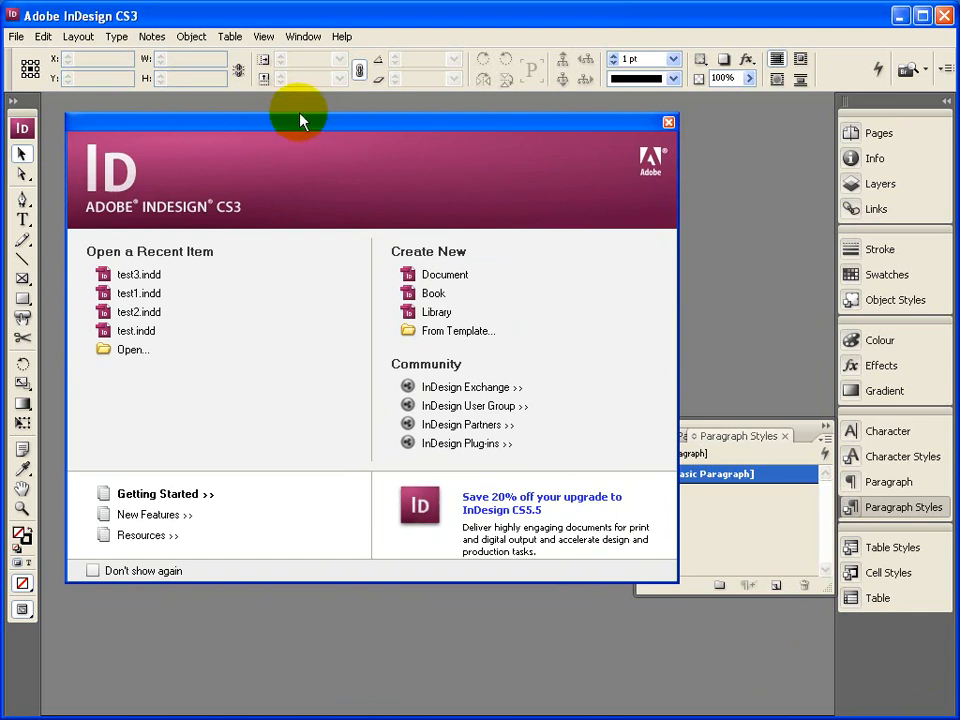
Start a new document sized 150 × 150 mm with 0 mm margins.
left_click_drag(300, 120, 360, 133)
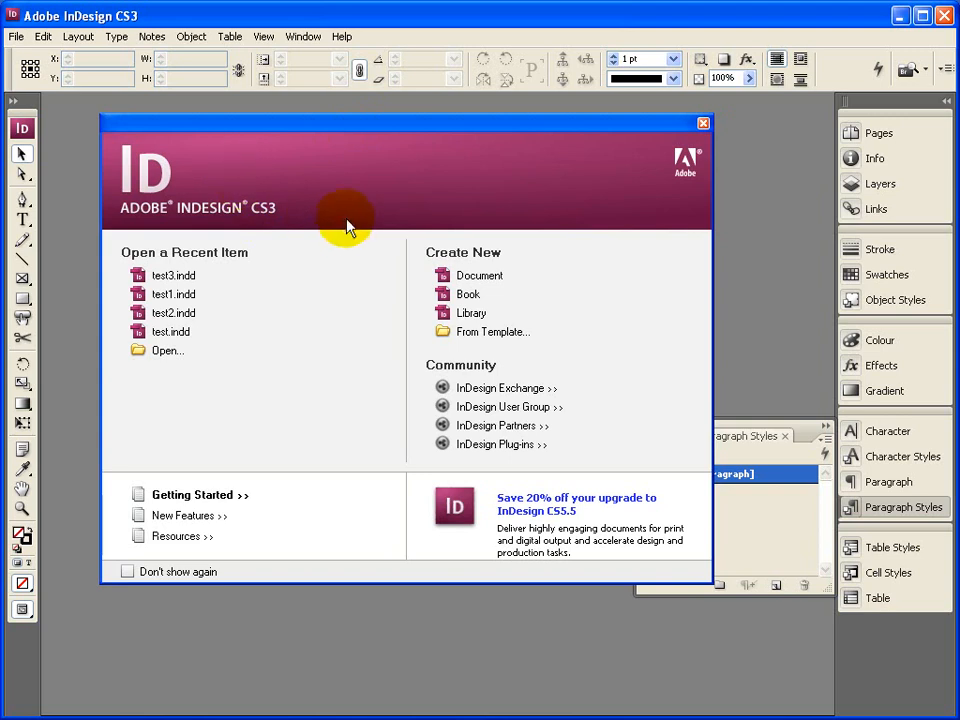
mouse_move(186, 293)
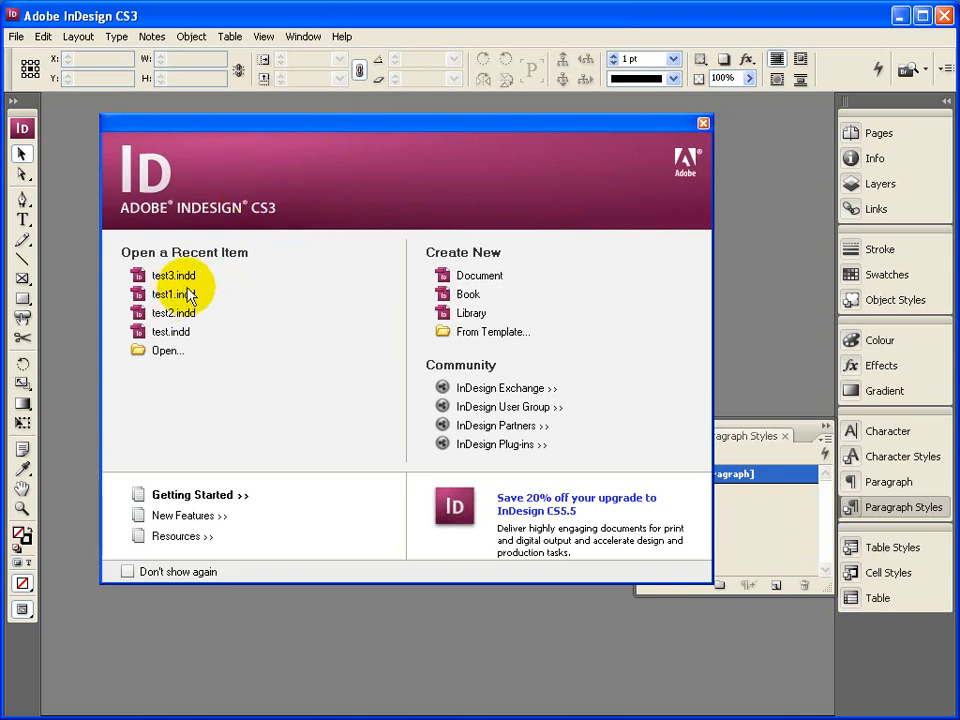
mouse_move(290, 320)
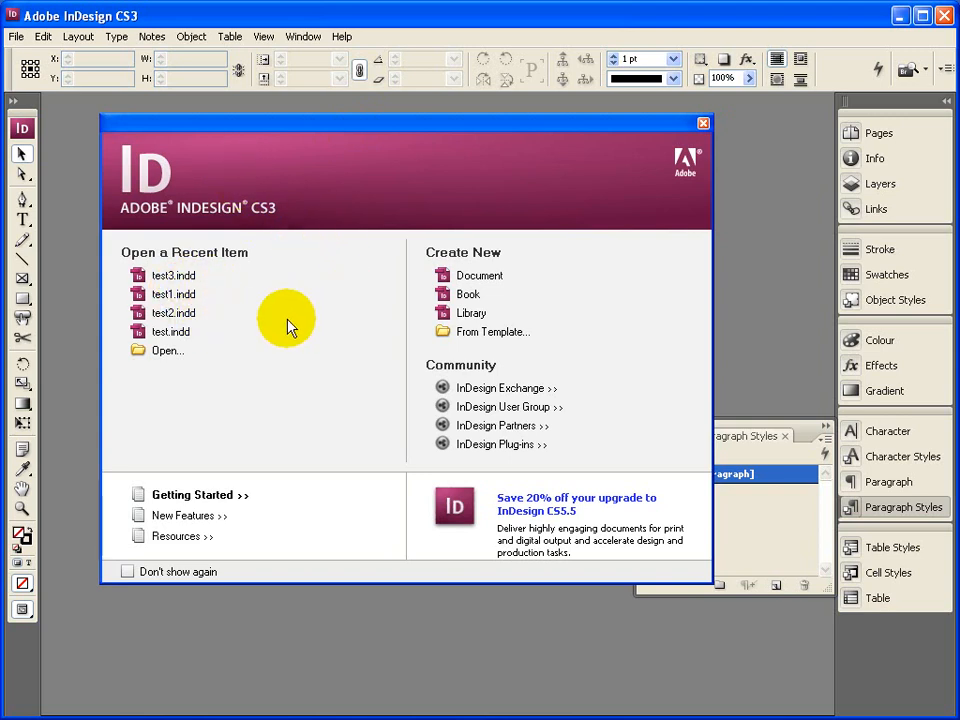
mouse_move(195, 350)
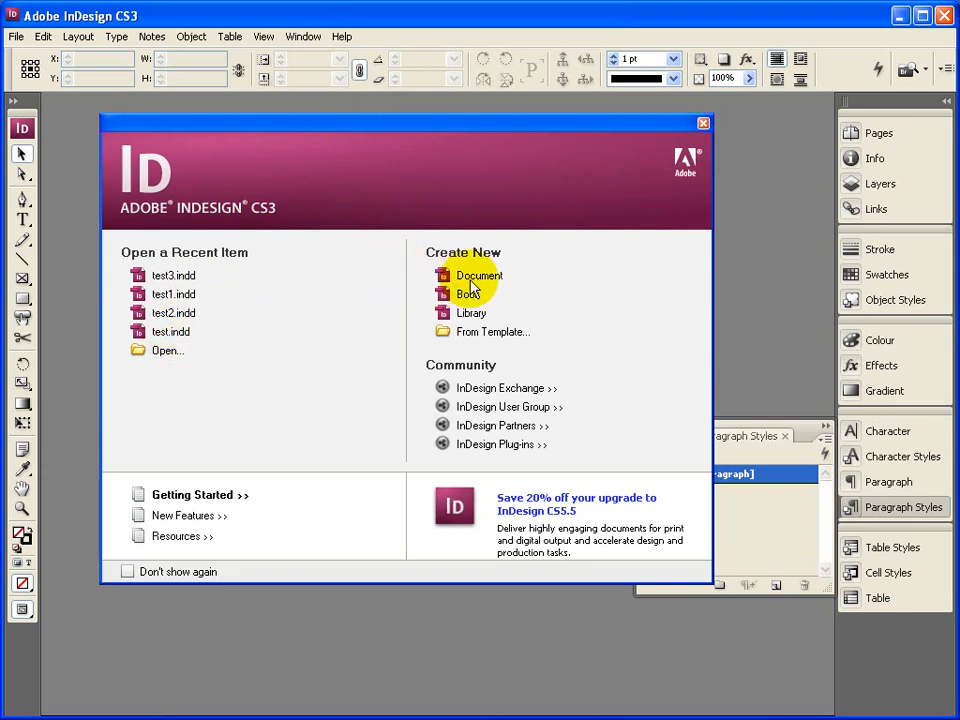
left_click(475, 275)
type("150")
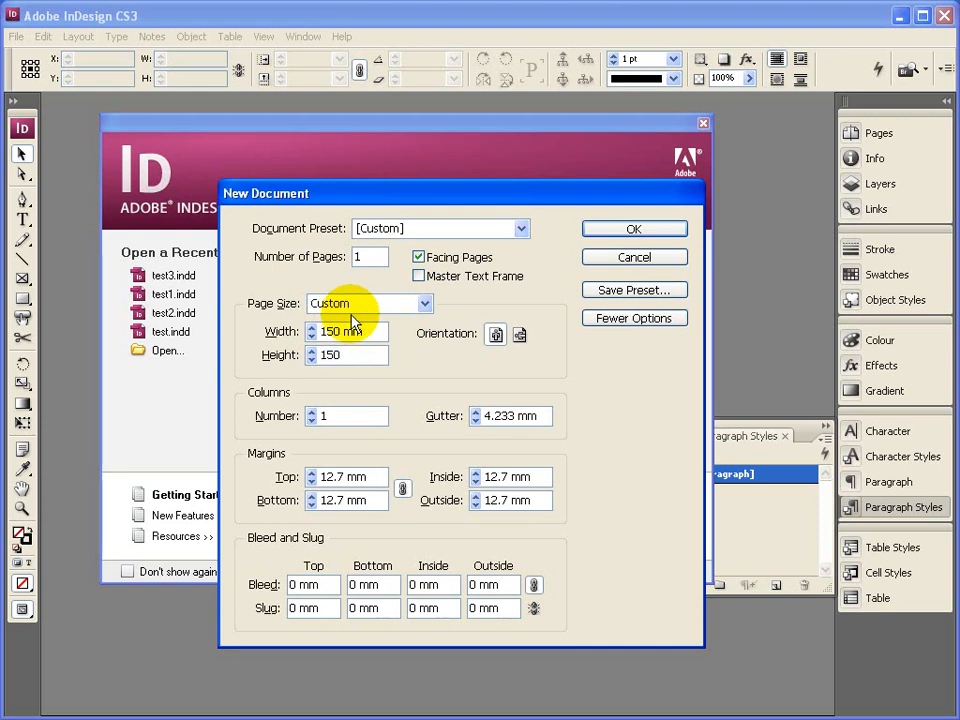
left_click(345, 354)
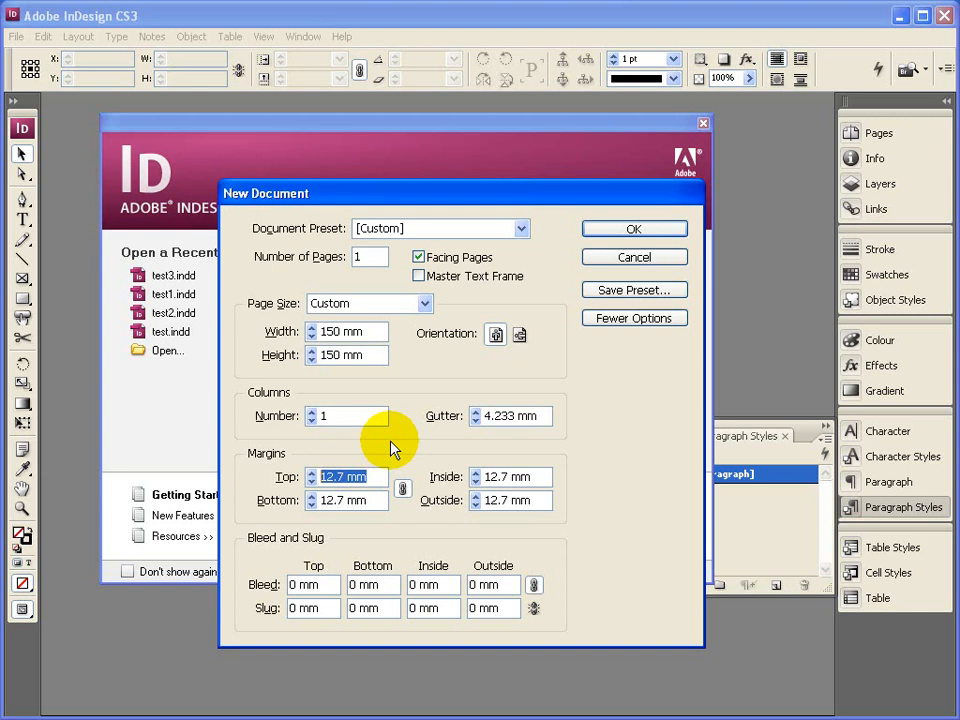
mouse_move(390, 420)
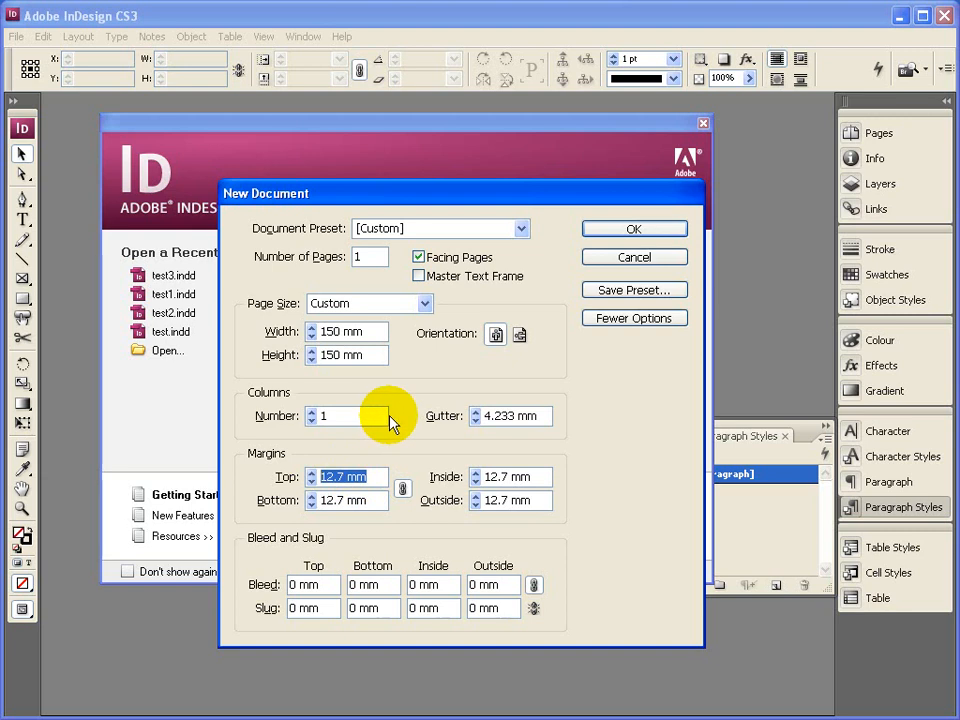
type("0 mm")
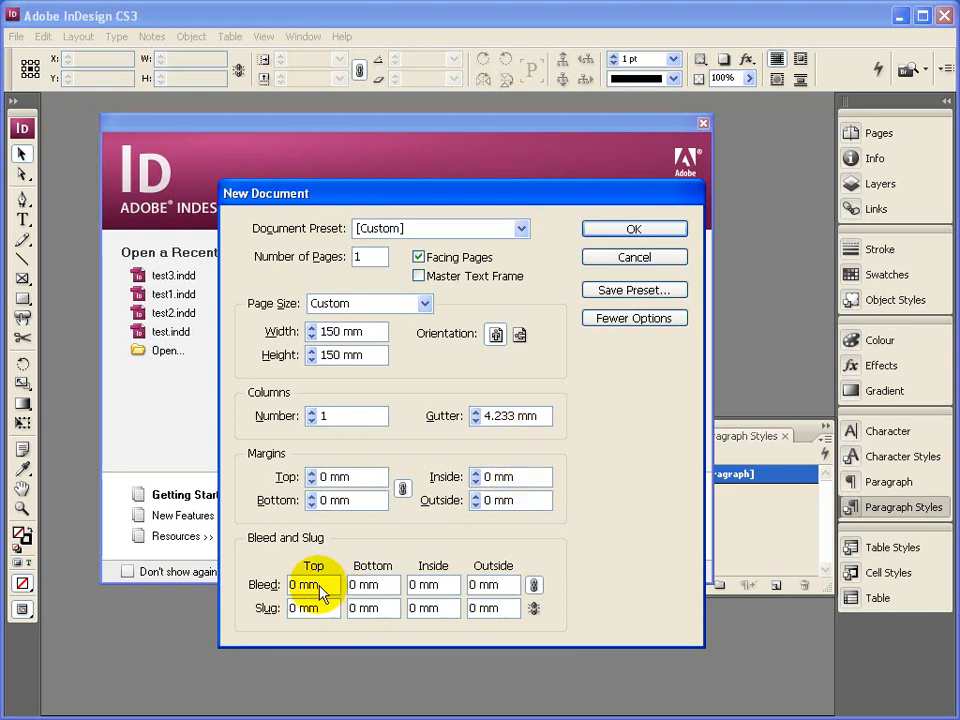
mouse_move(290, 548)
type("1")
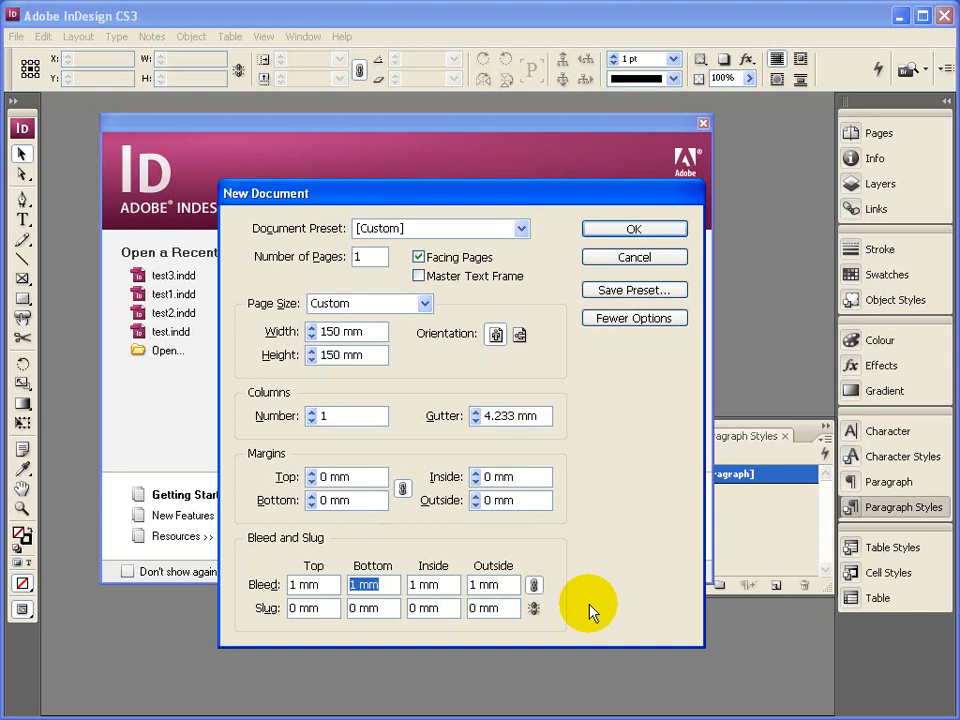
mouse_move(578, 600)
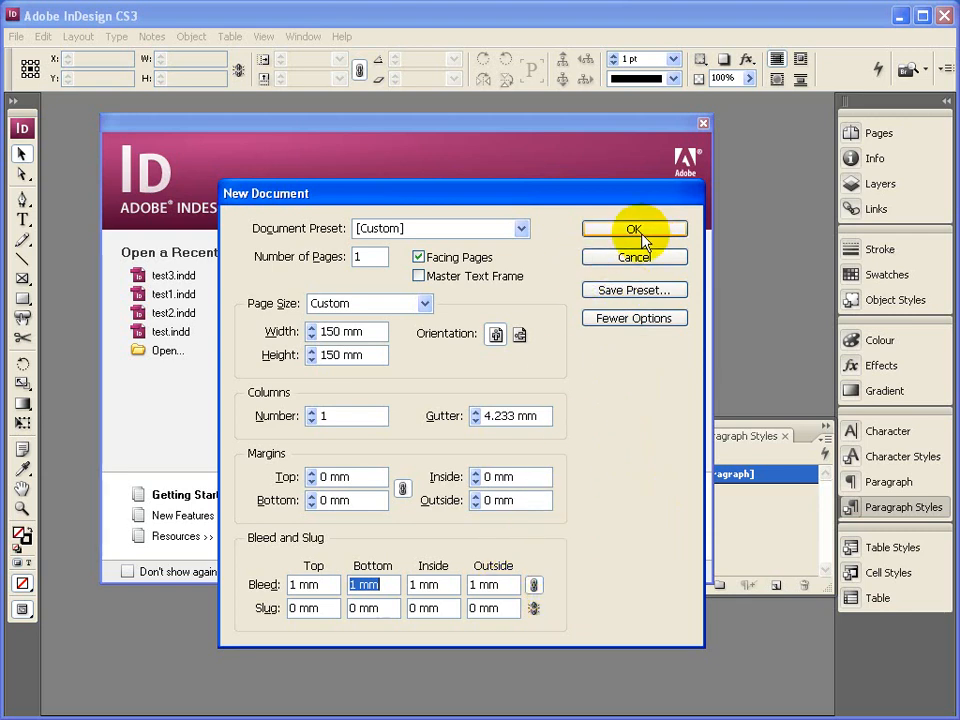
Confirm the New Document settings and show the Pages panel with its masters.
left_click(634, 229)
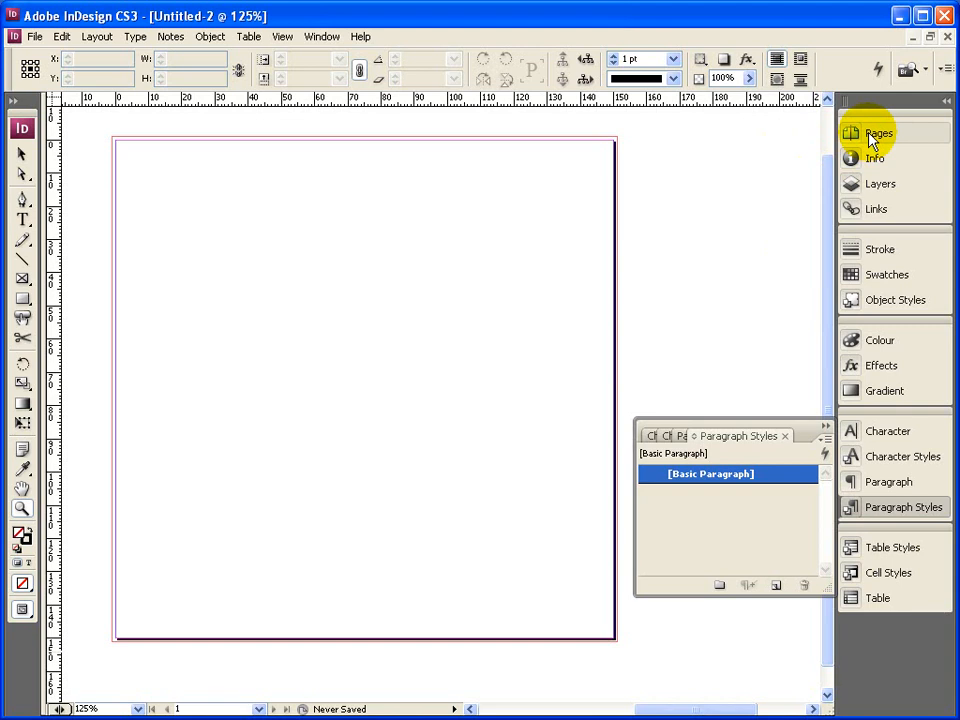
mouse_move(880, 131)
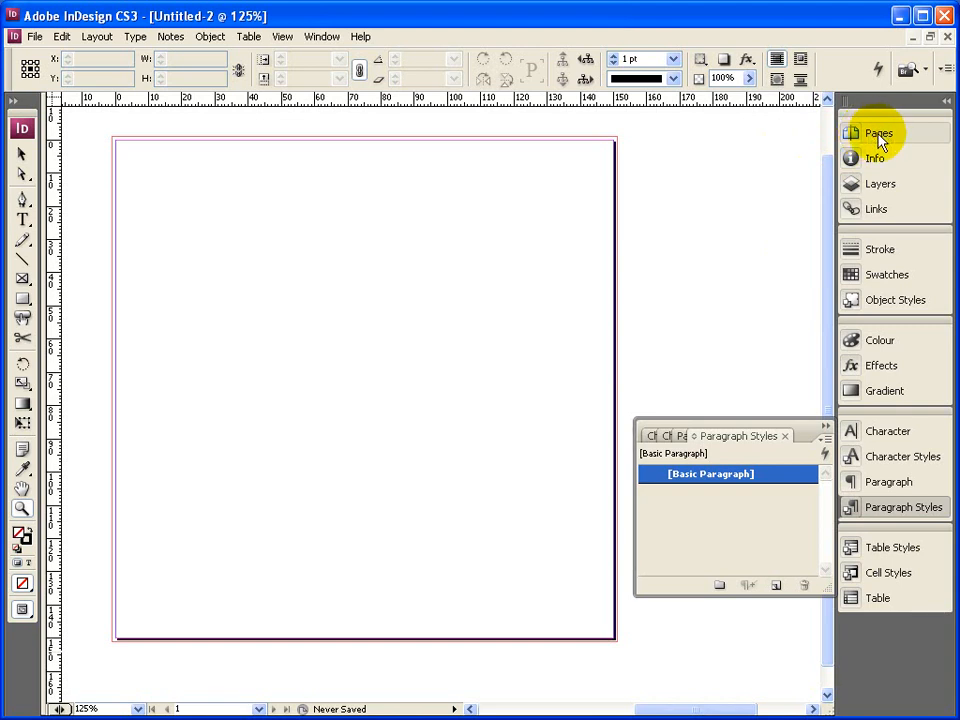
left_click(868, 131)
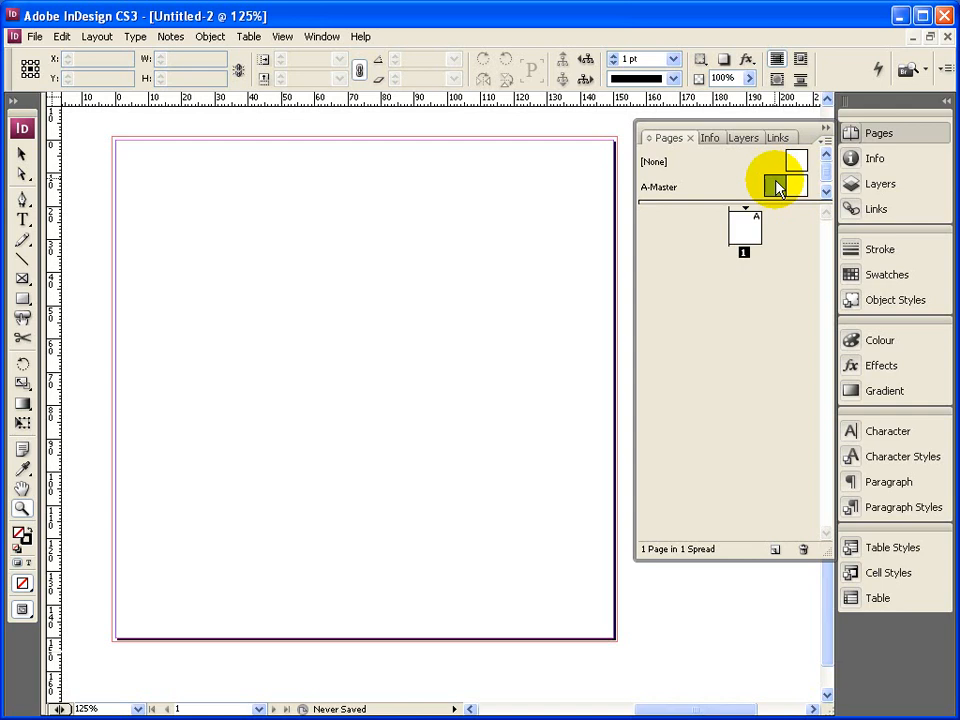
Edit the A-Master spread and place vertical and horizontal ruler guides on its left page.
left_click(779, 183)
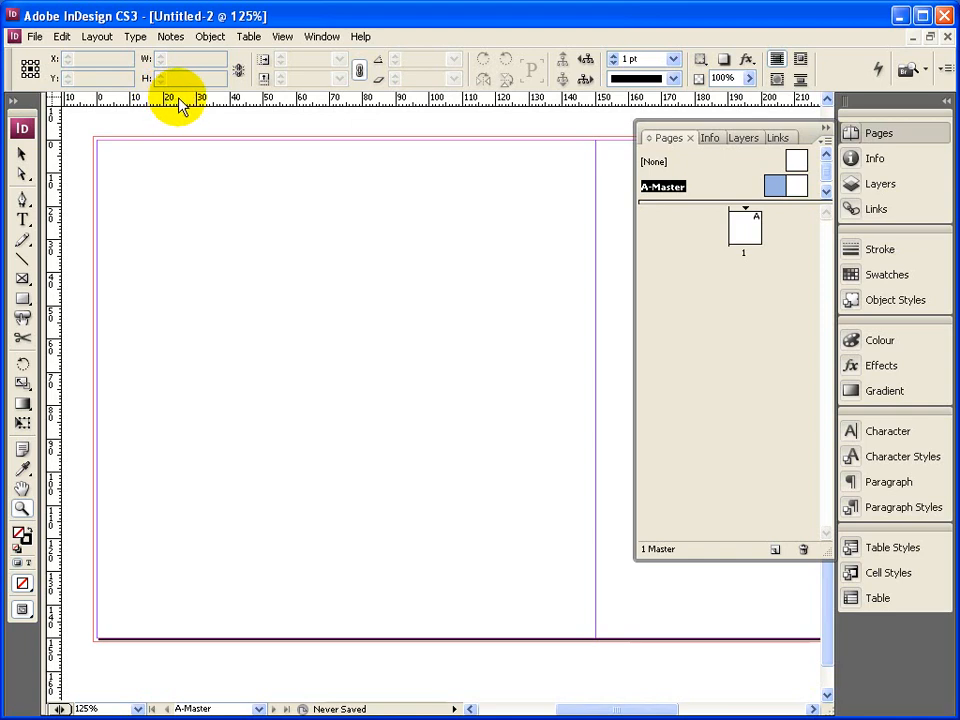
mouse_move(190, 110)
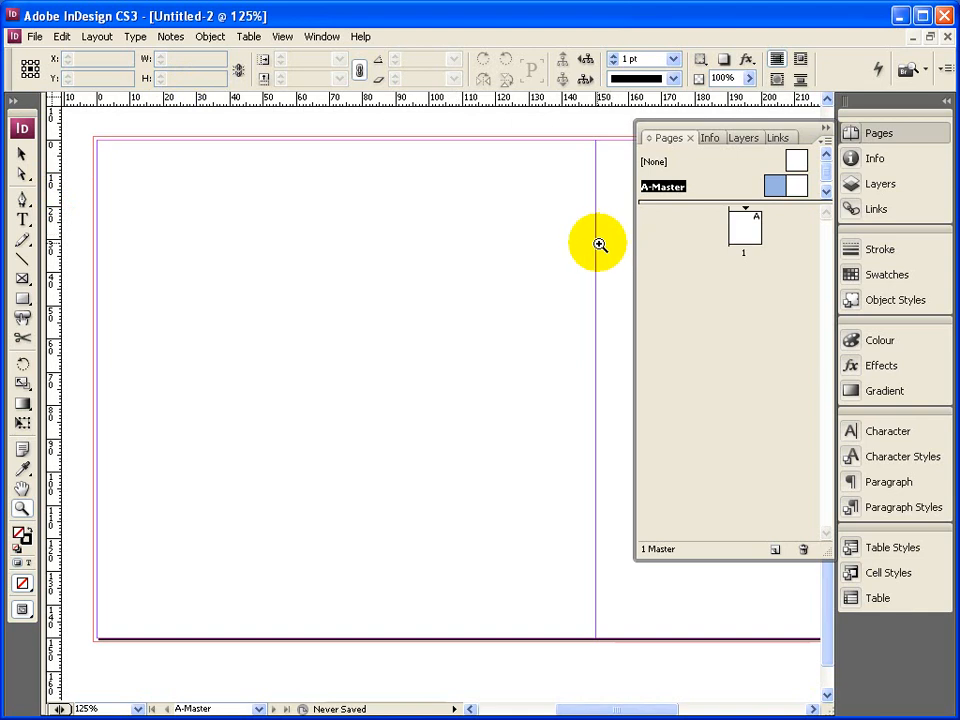
mouse_move(88, 235)
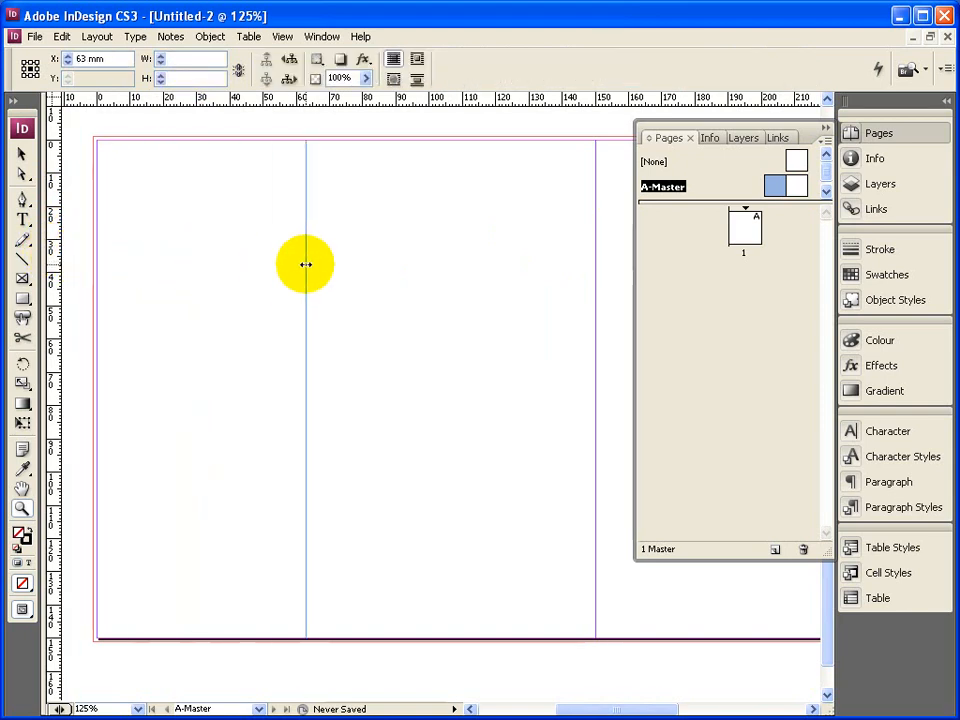
left_click_drag(306, 264, 526, 267)
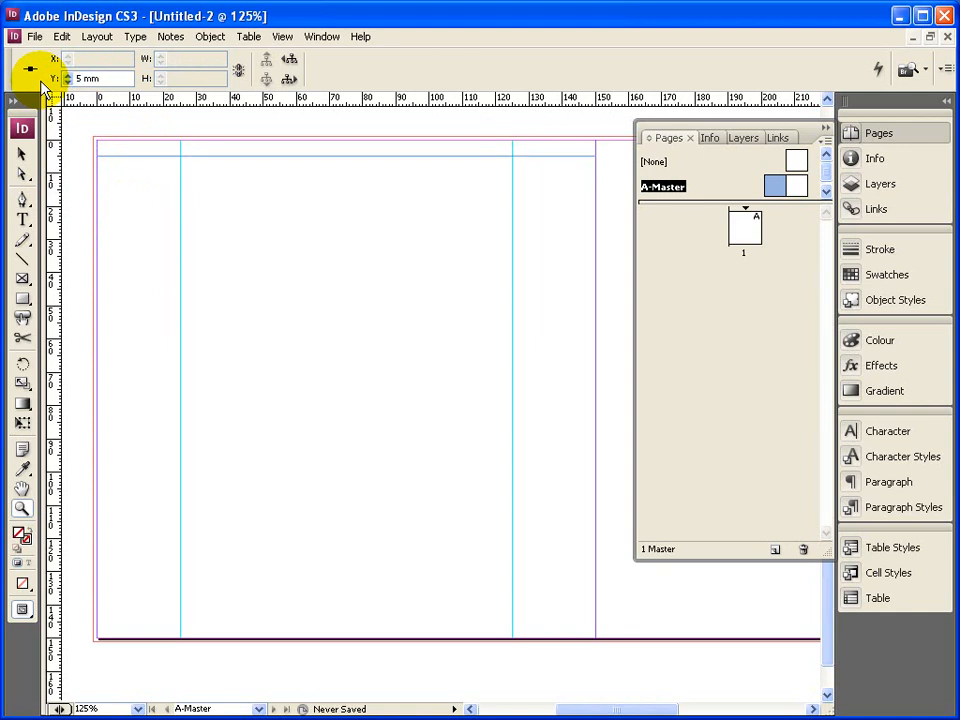
mouse_move(200, 105)
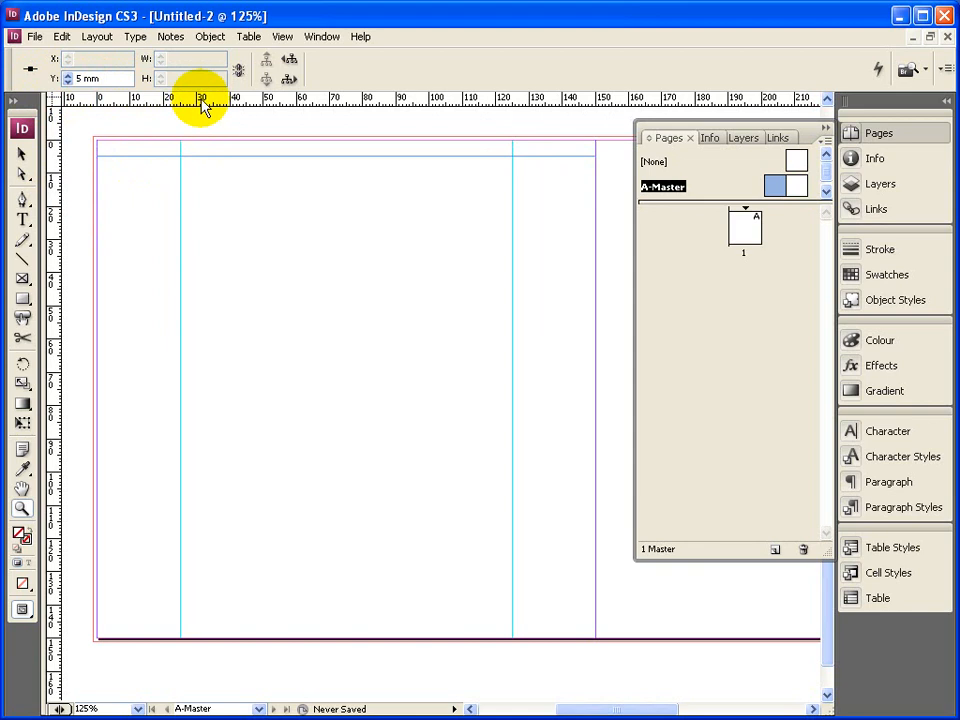
left_click_drag(200, 95, 198, 478)
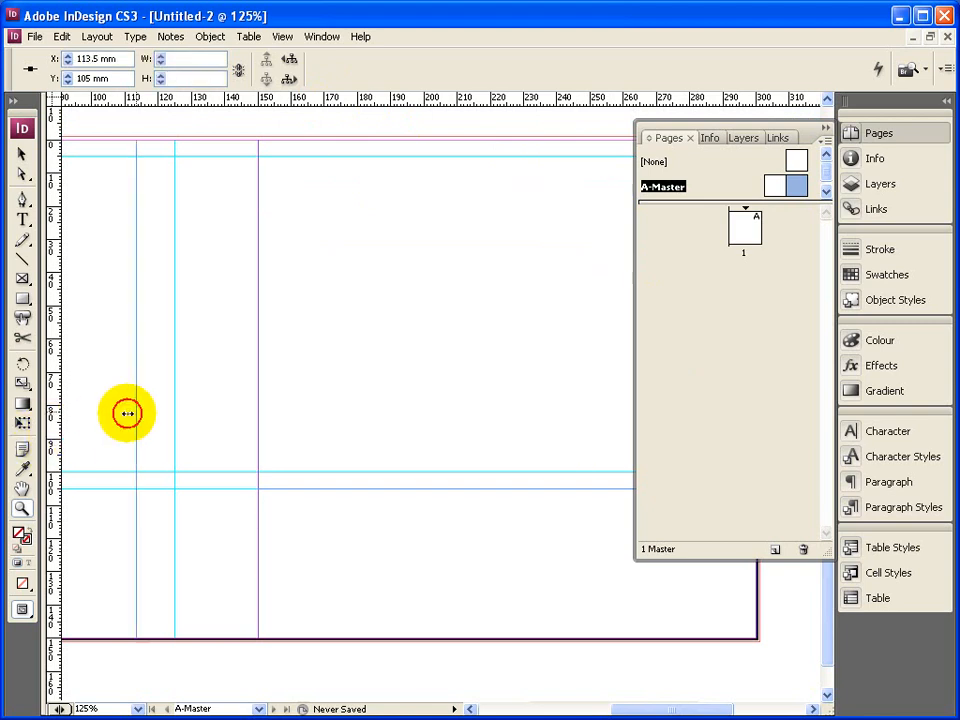
Place a vertical guide on the right-hand page at X = 150 mm.
left_click_drag(127, 413, 261, 405)
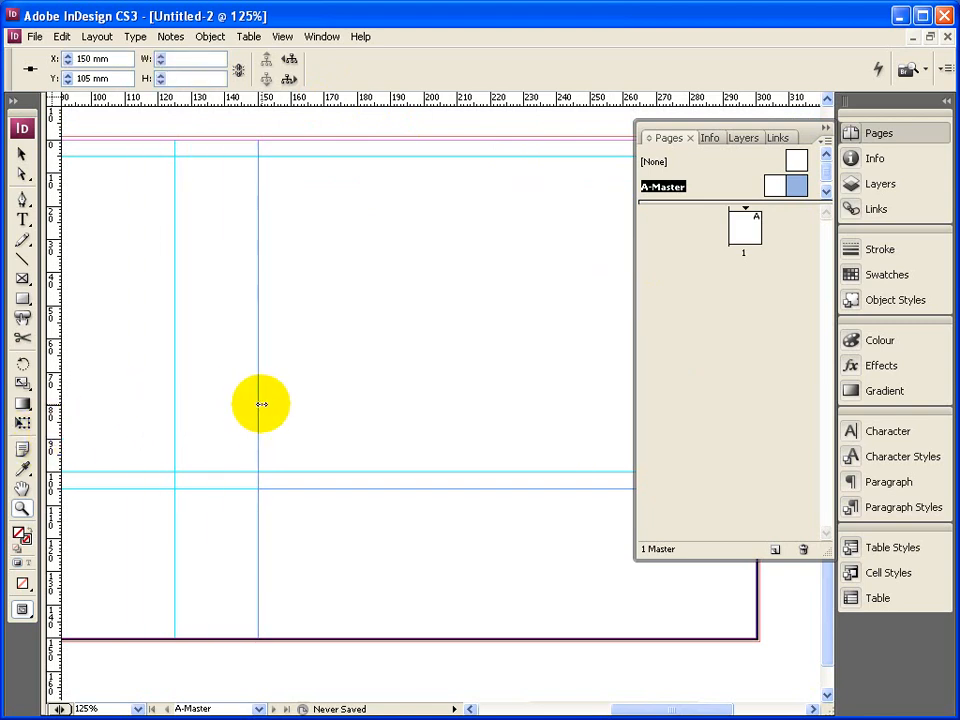
left_click_drag(261, 405, 310, 405)
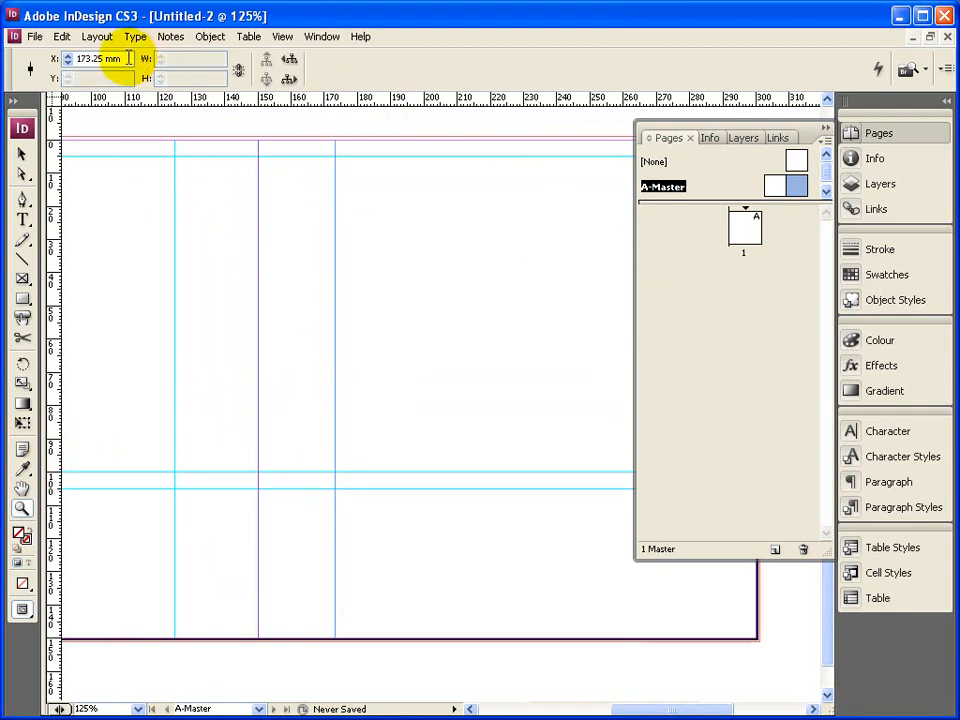
type("150 mm")
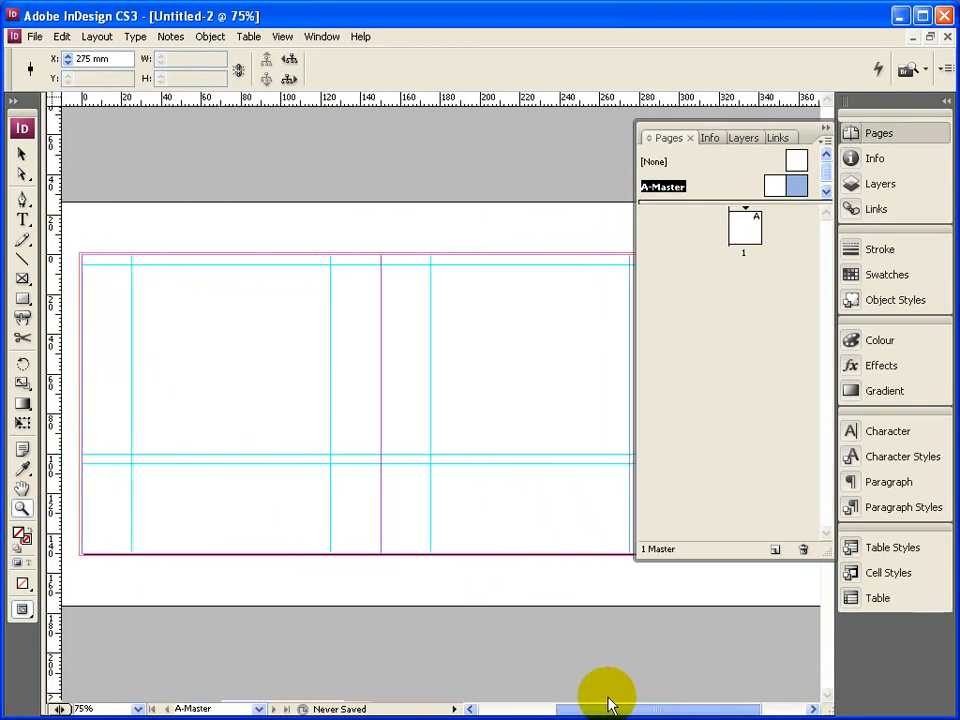
mouse_move(454, 83)
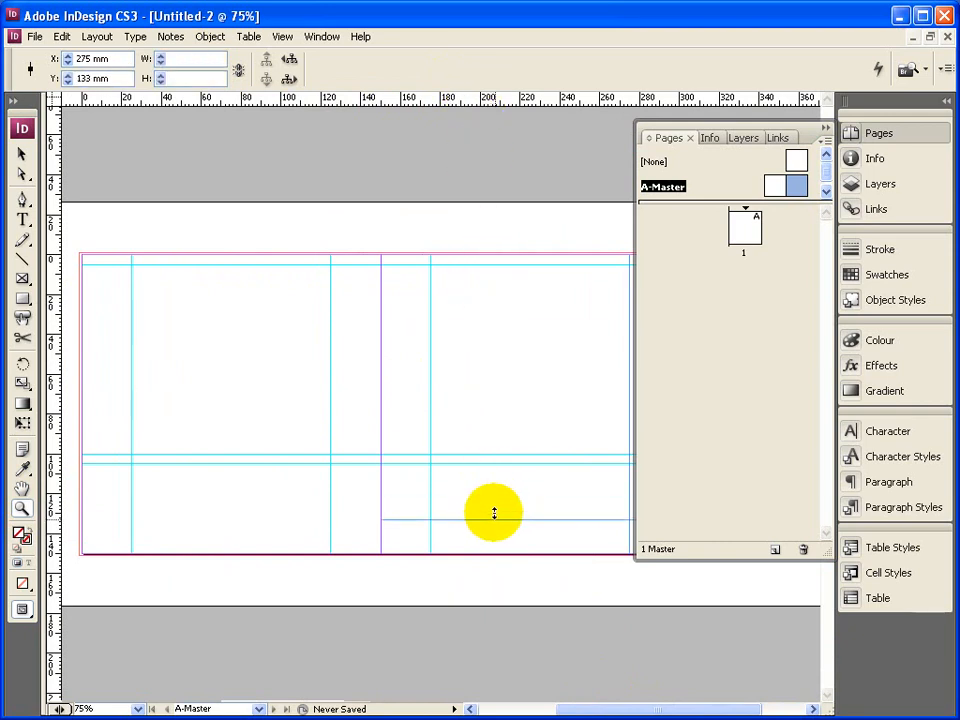
Place a horizontal guide at 140 mm near the page bottom and check it across the spread.
left_click_drag(492, 512, 500, 530)
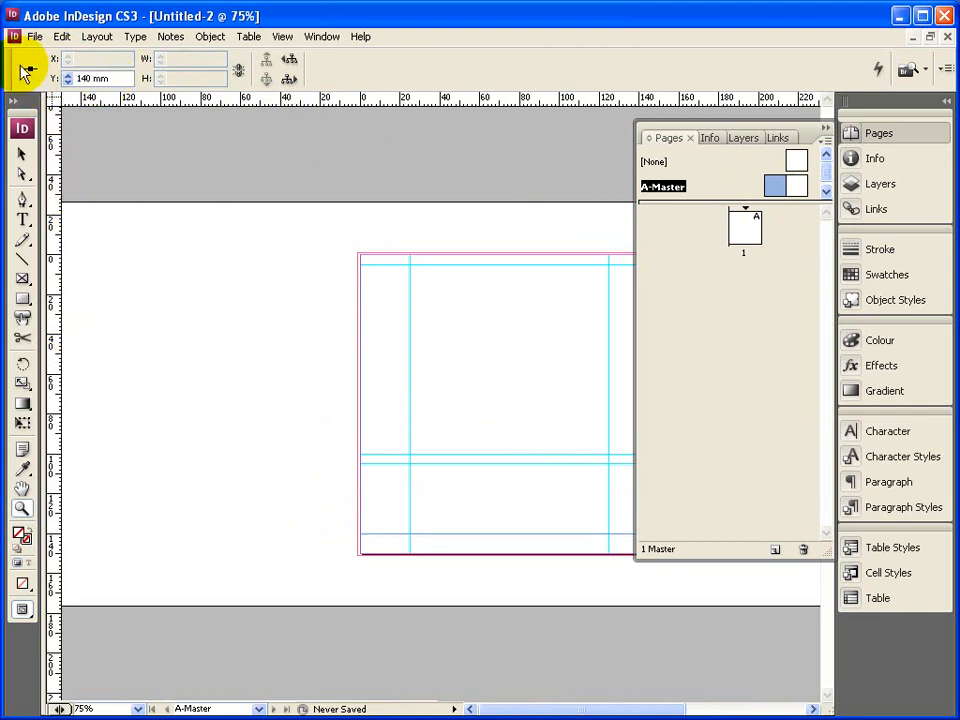
left_click_drag(470, 708, 600, 708)
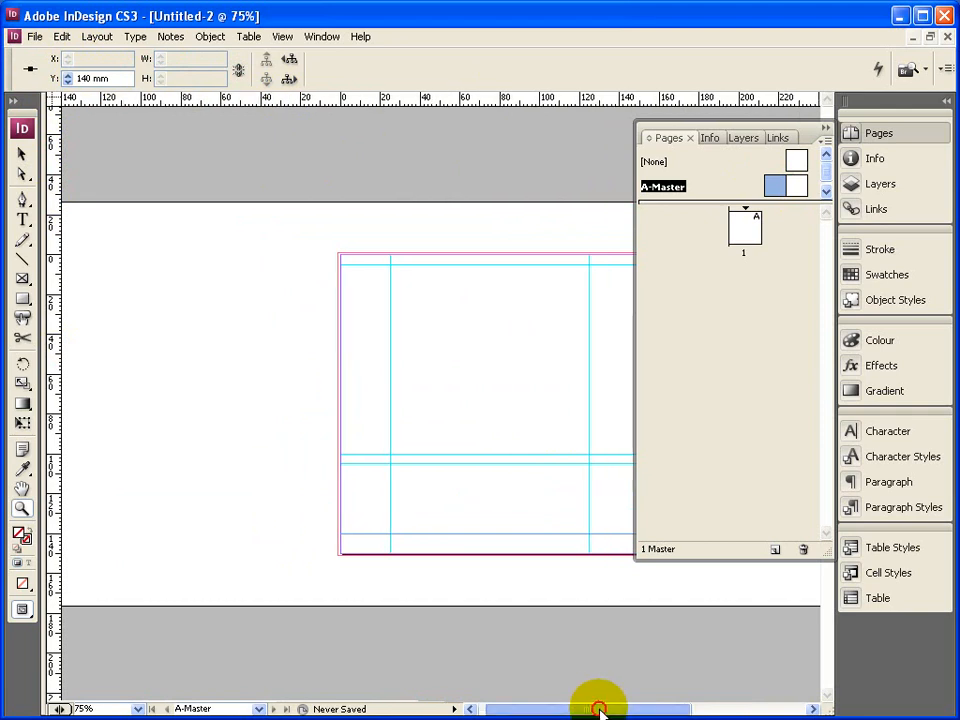
left_click_drag(600, 709, 685, 709)
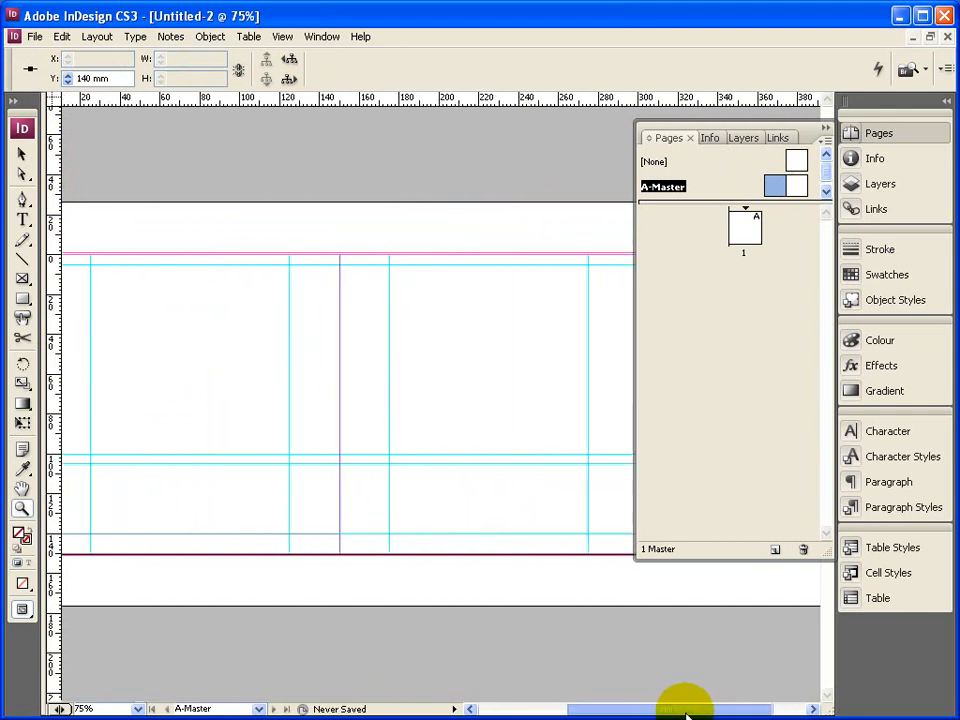
left_click_drag(685, 709, 660, 709)
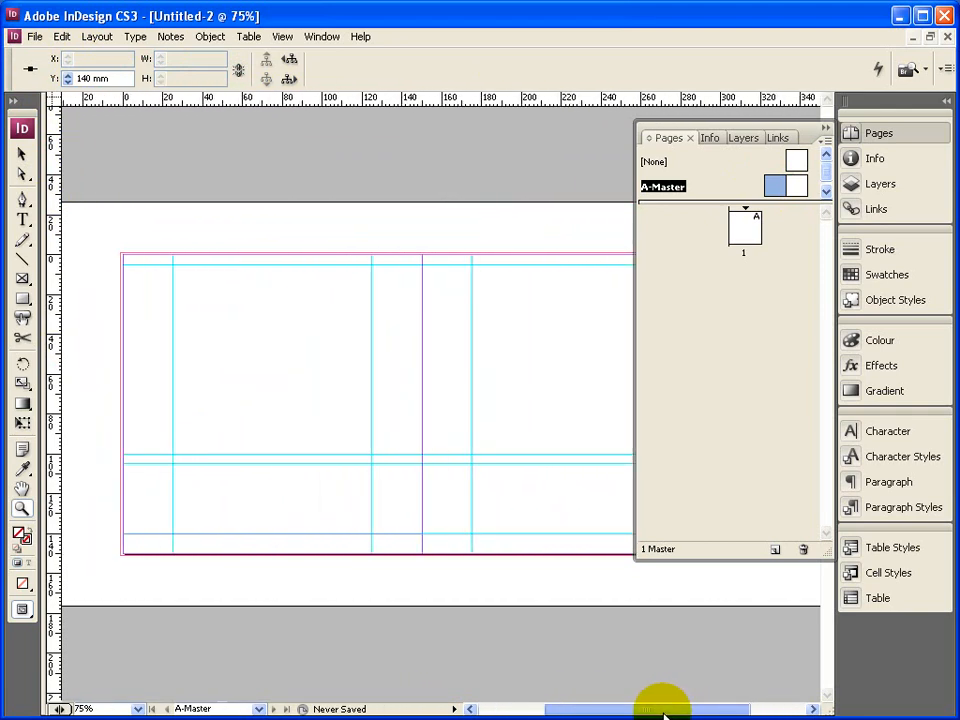
left_click_drag(665, 708, 620, 708)
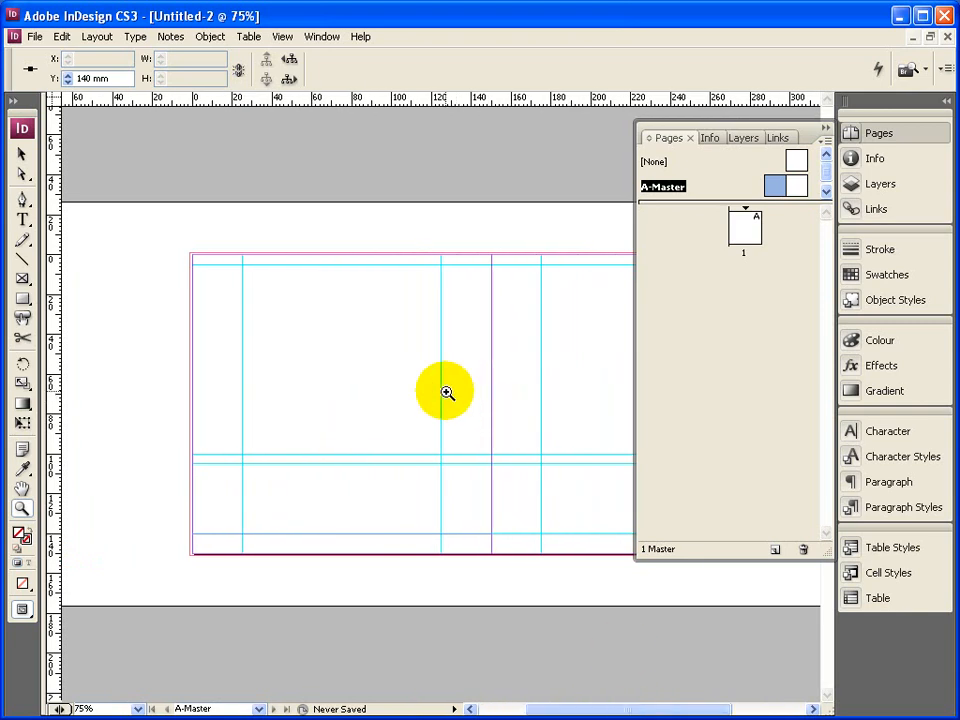
mouse_move(425, 332)
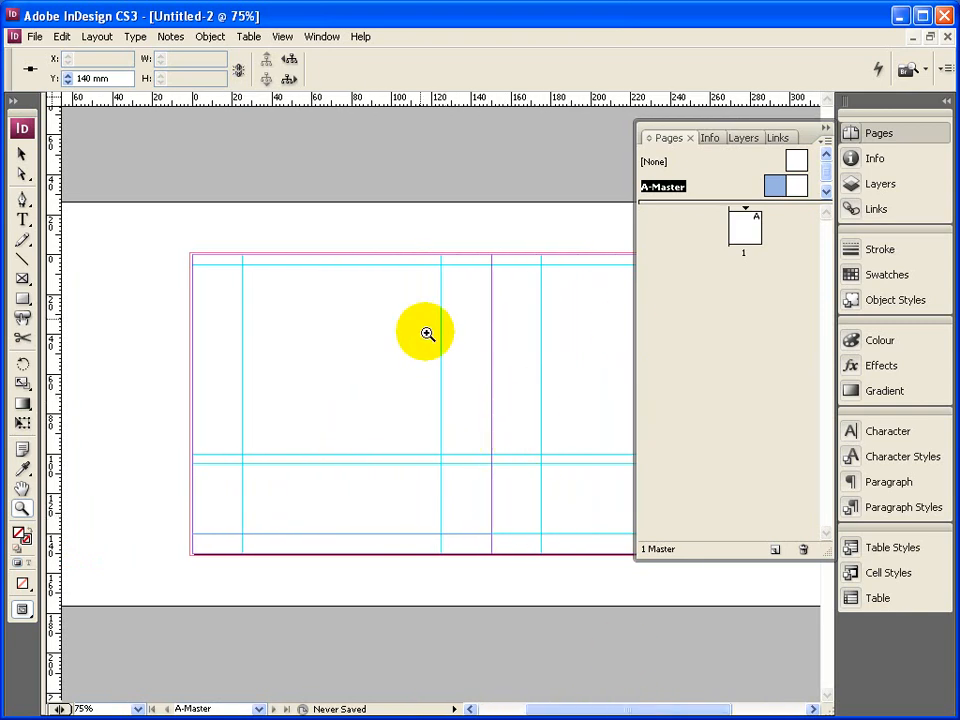